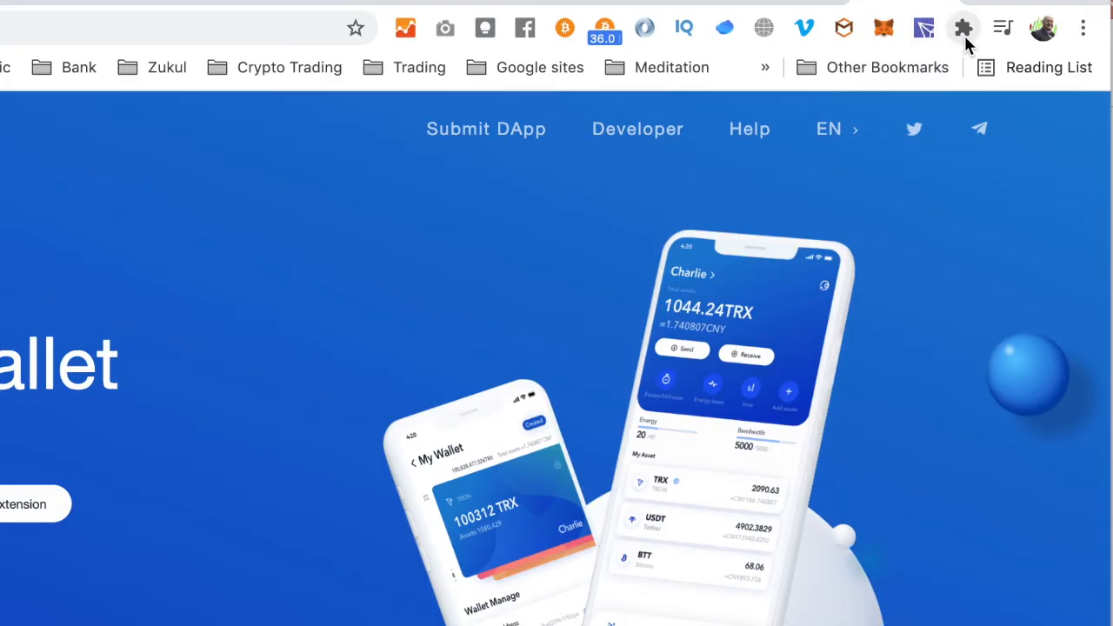
{"action": "mouse_move", "coordinate": [963, 27]}
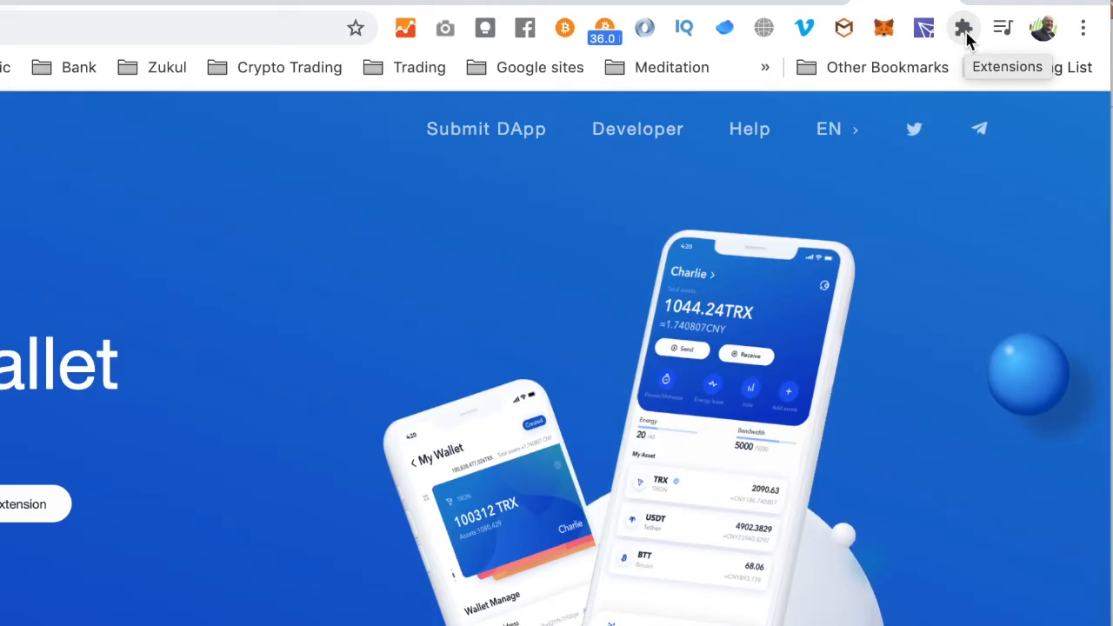
Step: Pin TronLink to the Chrome toolbar from the Extensions list, then close the list
{"action": "left_click", "coordinate": [962, 27]}
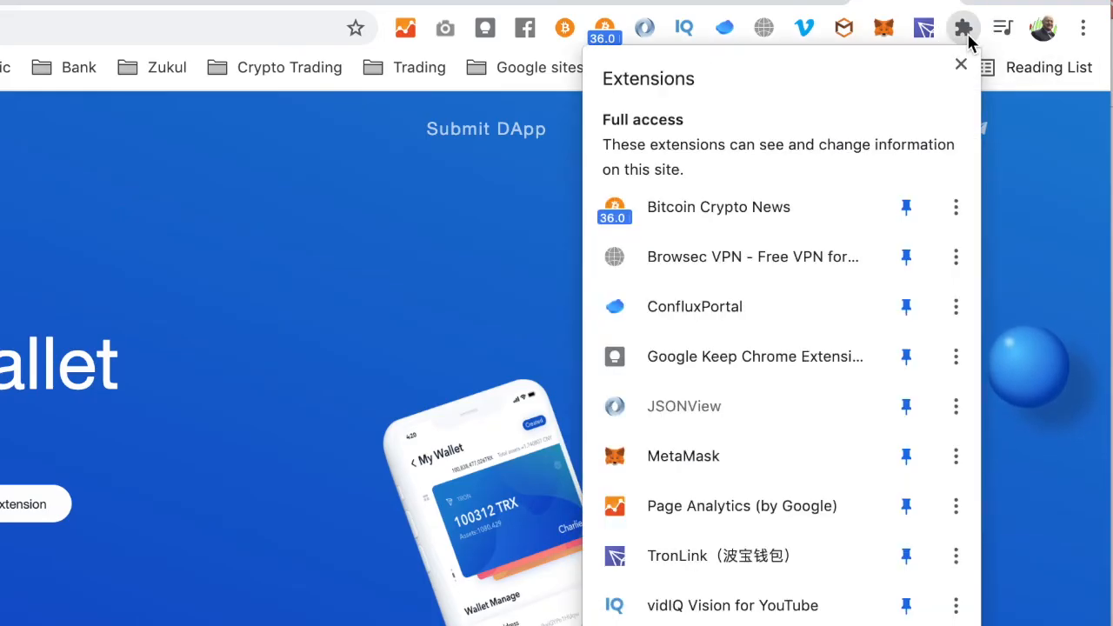
{"action": "scroll", "scroll_direction": "down", "scroll_amount": 3}
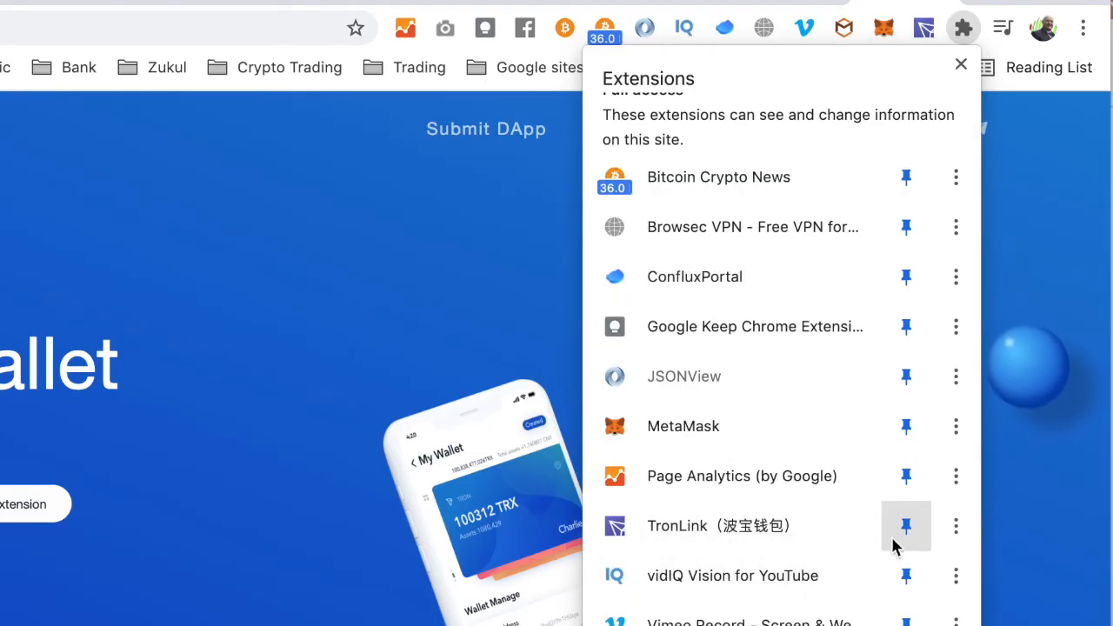
{"action": "left_click", "coordinate": [905, 525]}
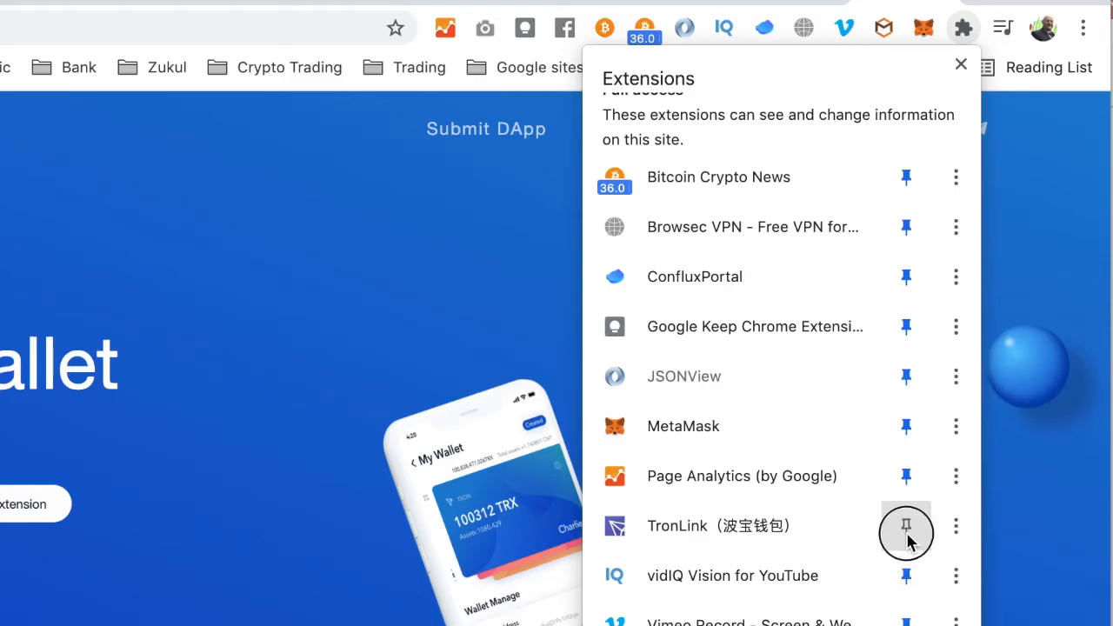
{"action": "left_click", "coordinate": [905, 525]}
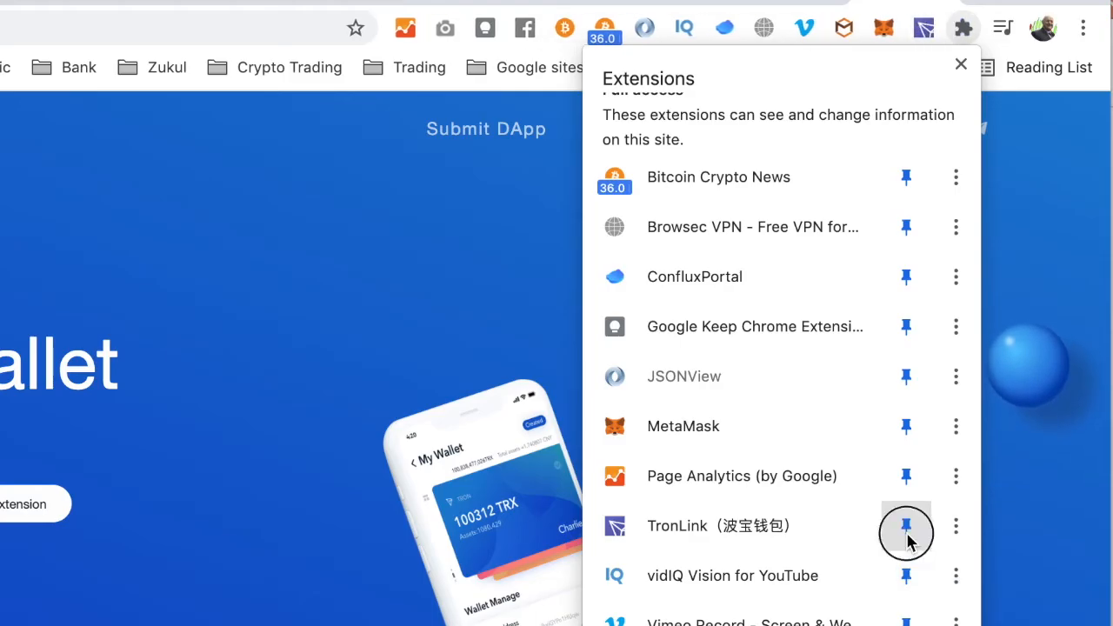
{"action": "left_click", "coordinate": [905, 526]}
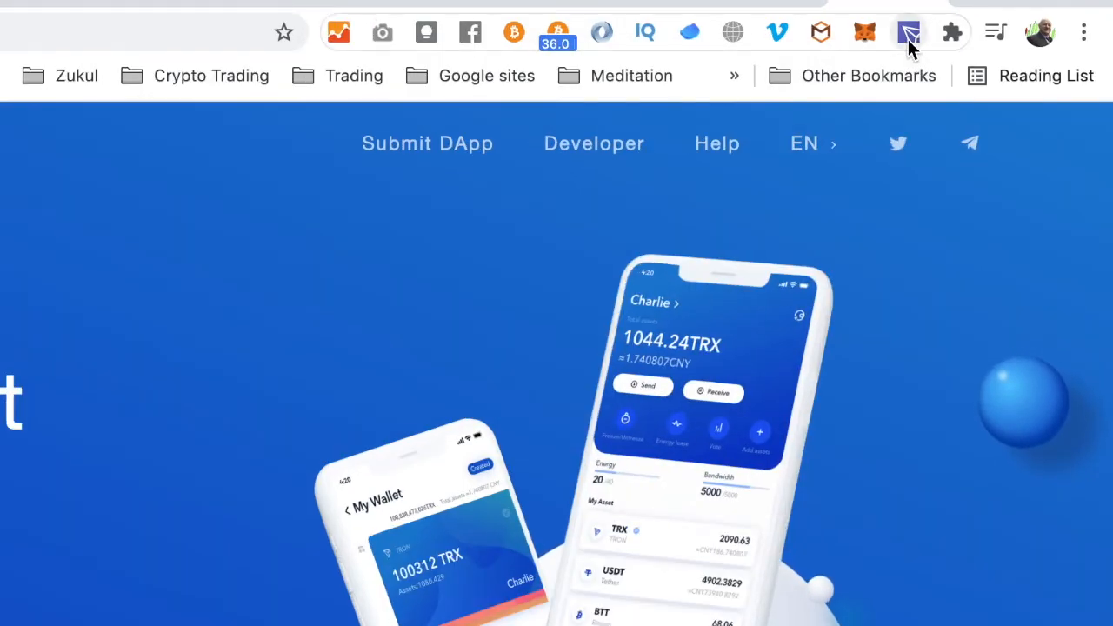
{"action": "mouse_move", "coordinate": [907, 32]}
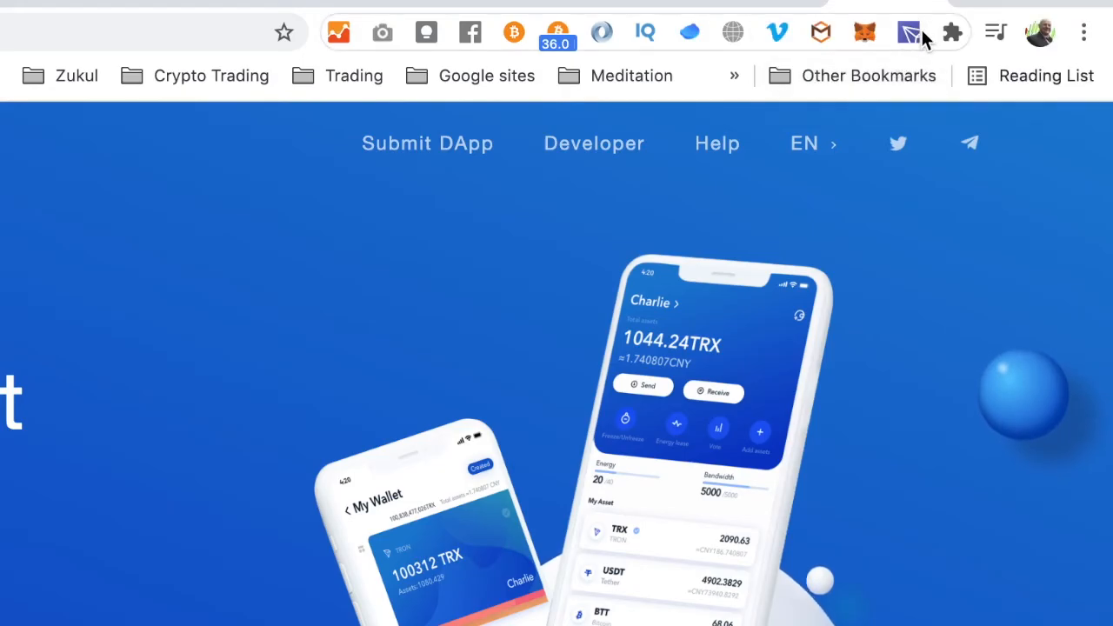
Step: Open the TronLink popup showing the 127.574524 TRX balance and recent transactions
{"action": "left_click", "coordinate": [908, 33]}
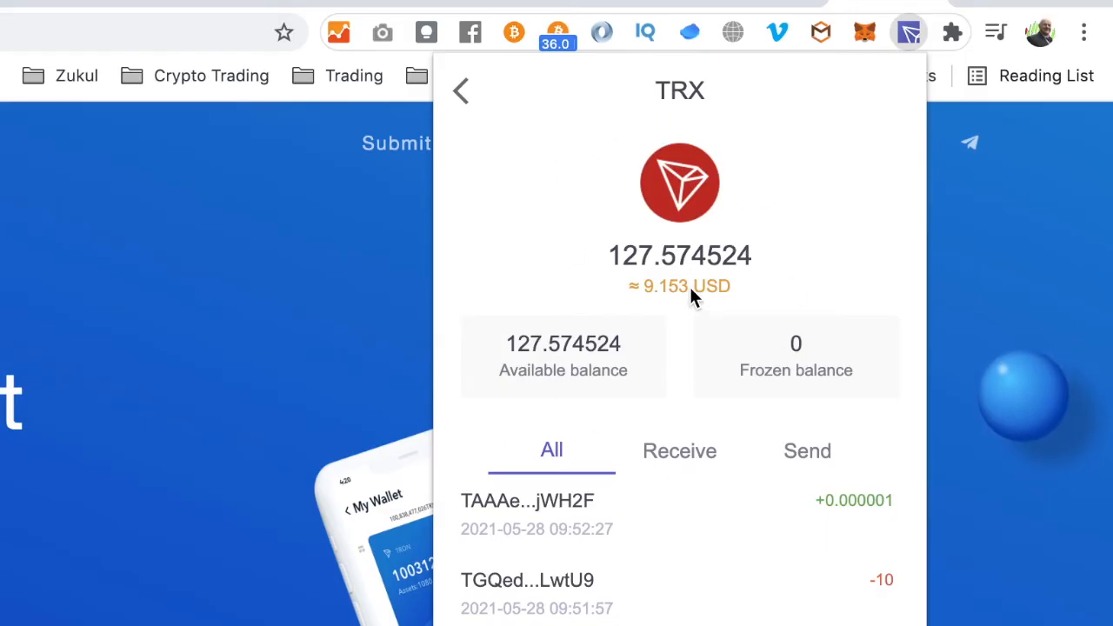
{"action": "mouse_move", "coordinate": [682, 339]}
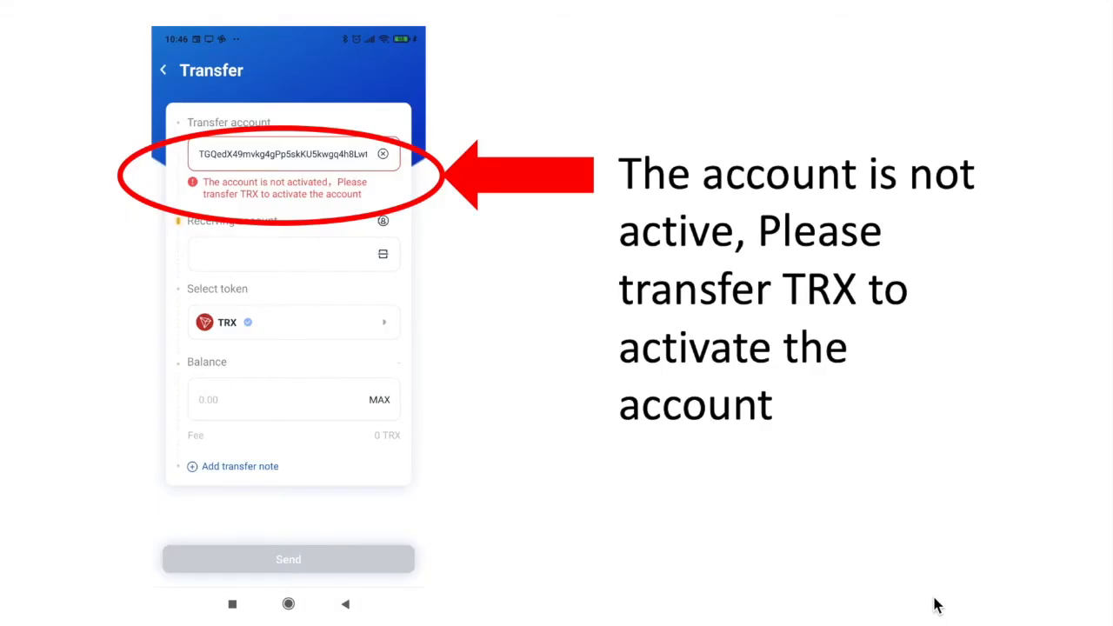
{"action": "mouse_move", "coordinate": [256, 194]}
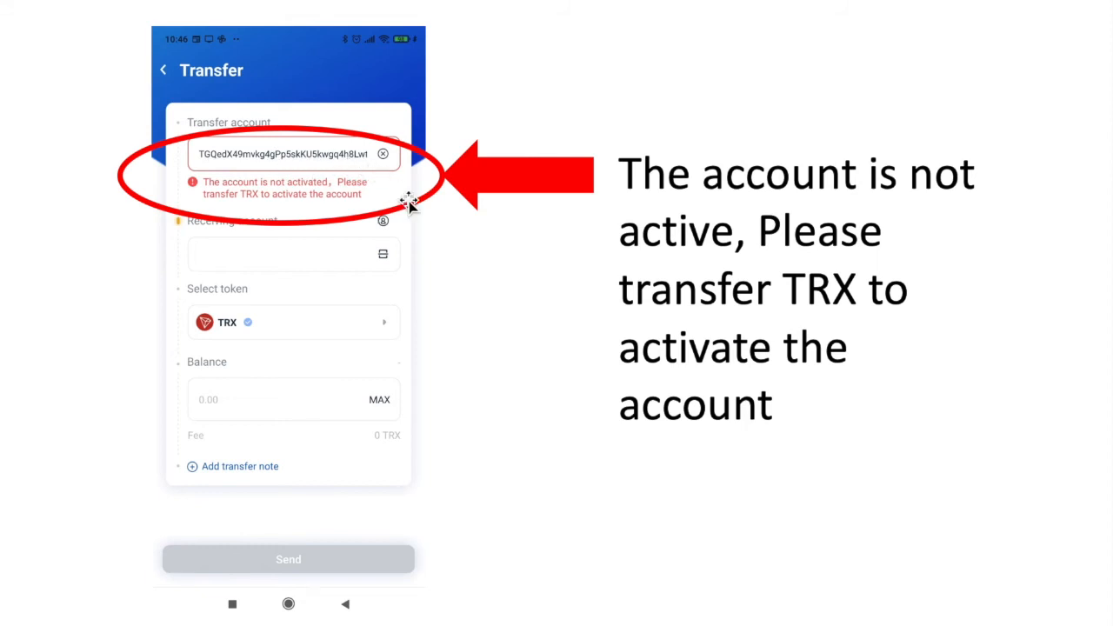
{"action": "mouse_move", "coordinate": [487, 276]}
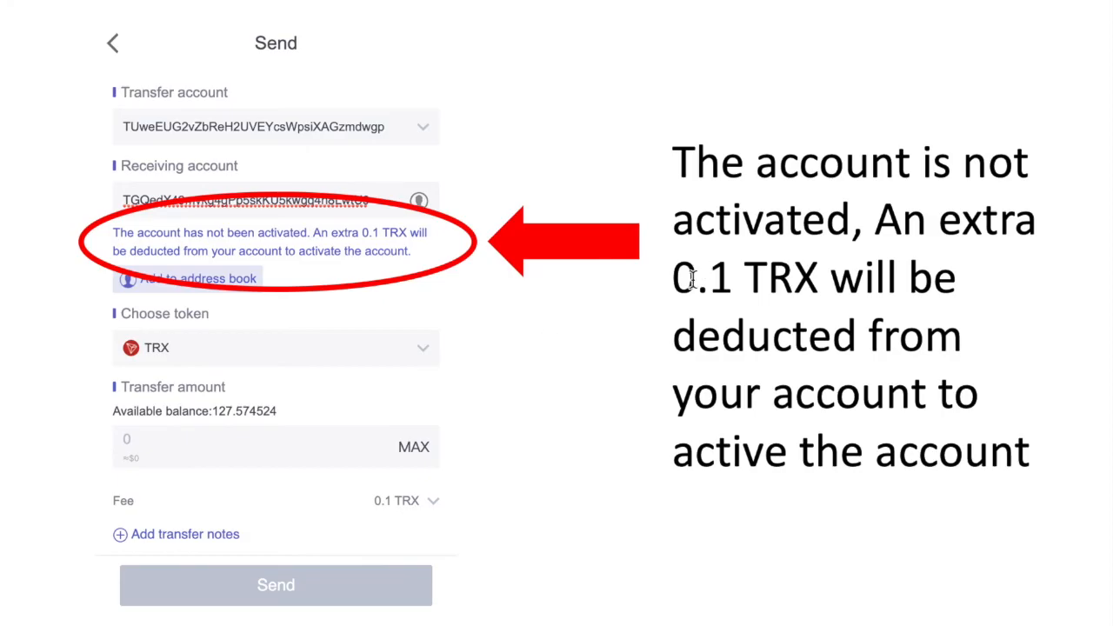
{"action": "mouse_move", "coordinate": [726, 295]}
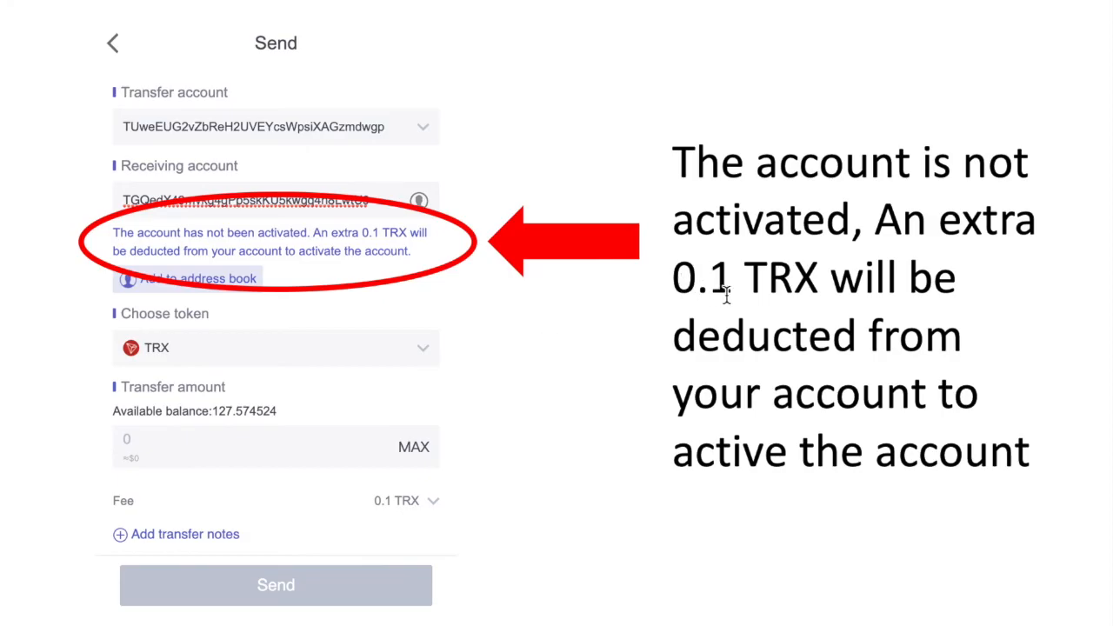
{"action": "mouse_move", "coordinate": [105, 300]}
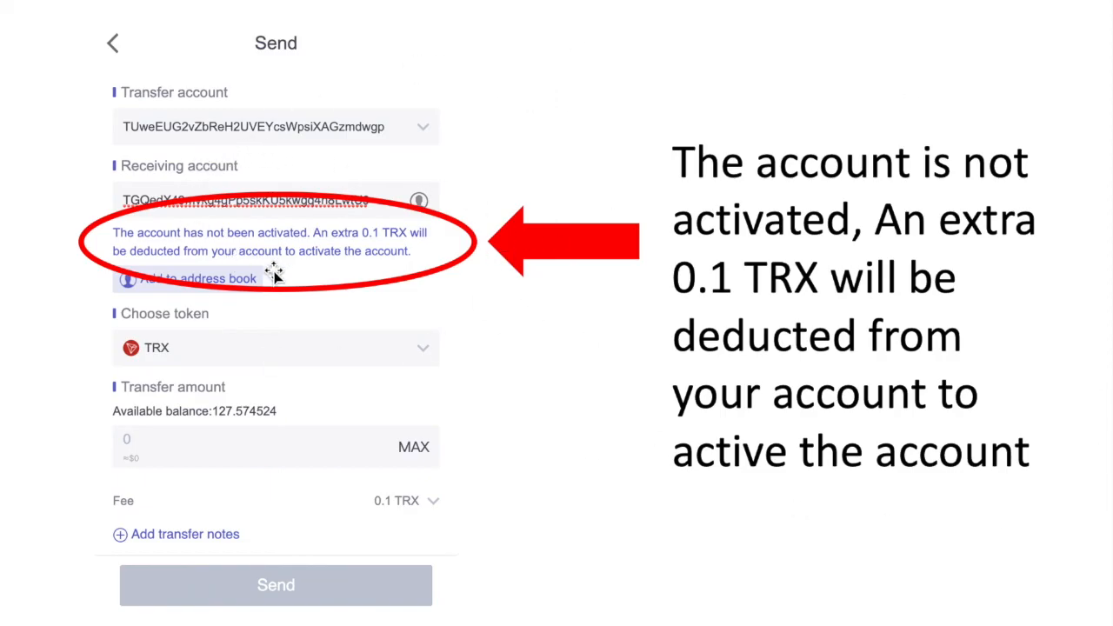
{"action": "mouse_move", "coordinate": [537, 329]}
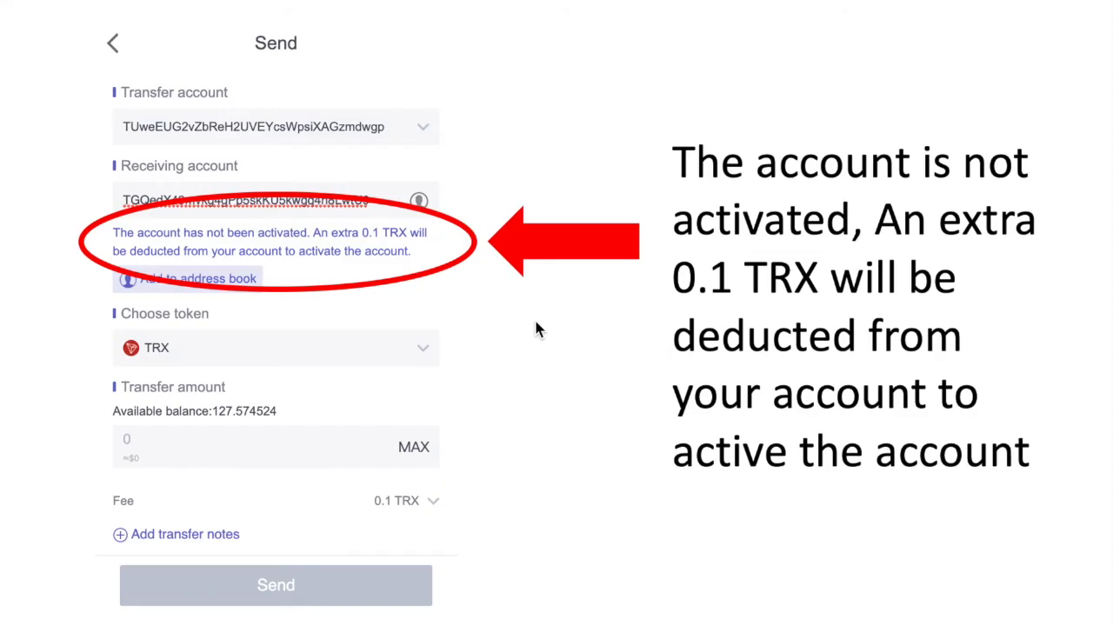
{"action": "mouse_move", "coordinate": [676, 167]}
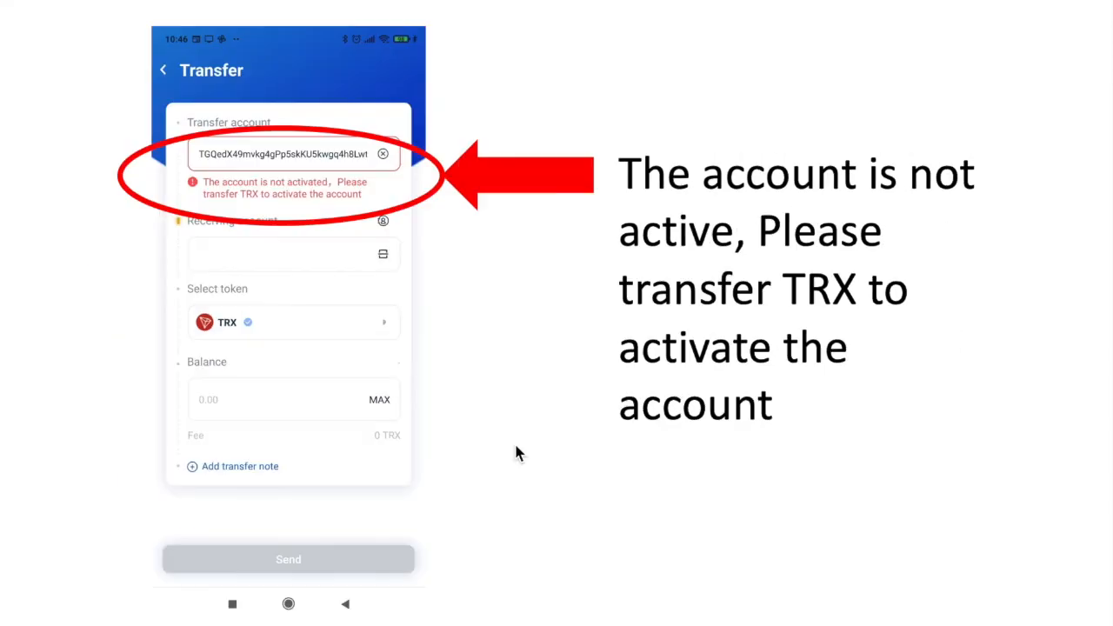
{"action": "mouse_move", "coordinate": [443, 241]}
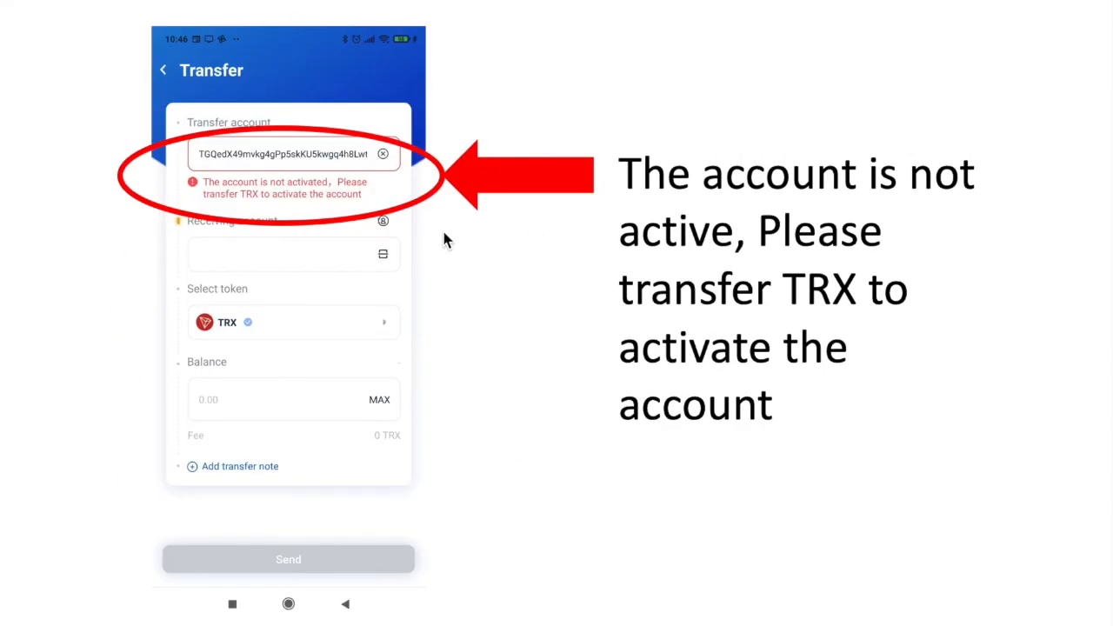
{"action": "mouse_move", "coordinate": [329, 198]}
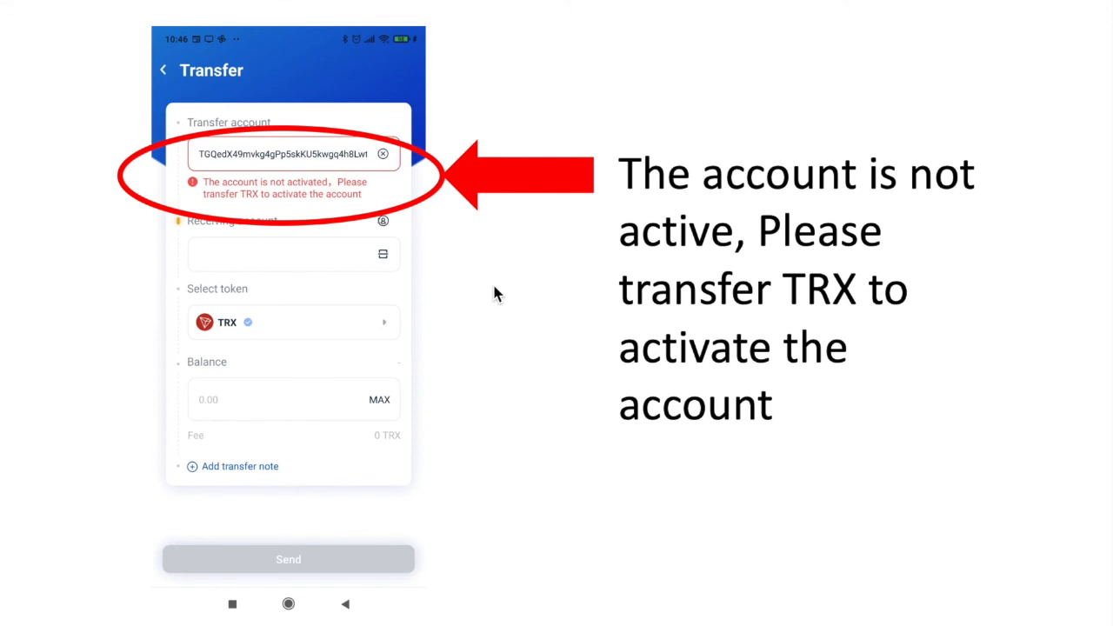
{"action": "mouse_move", "coordinate": [500, 118]}
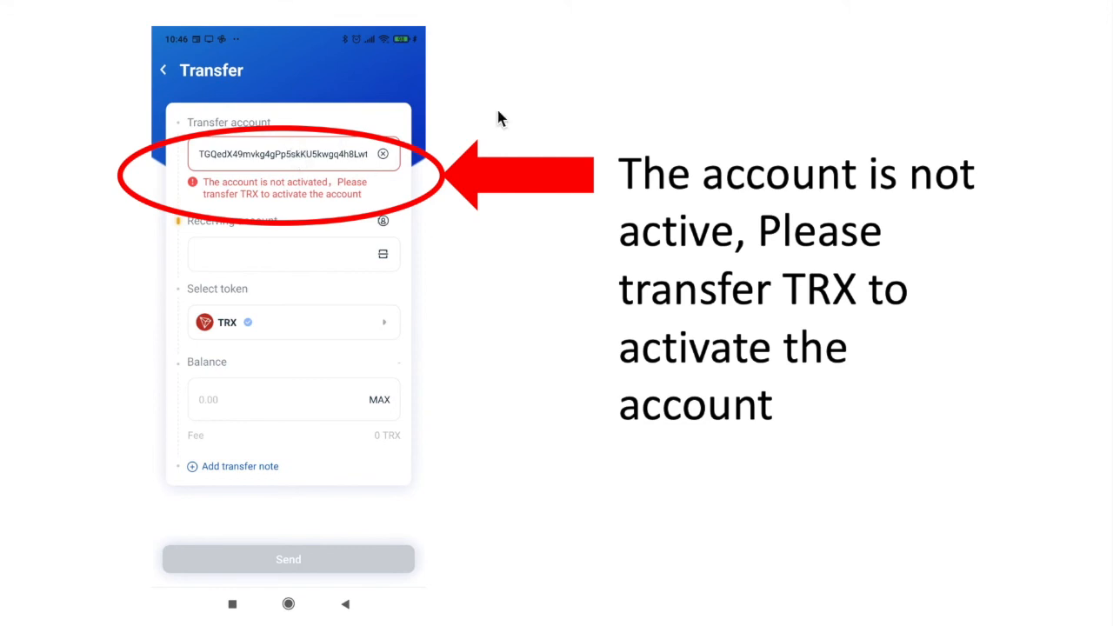